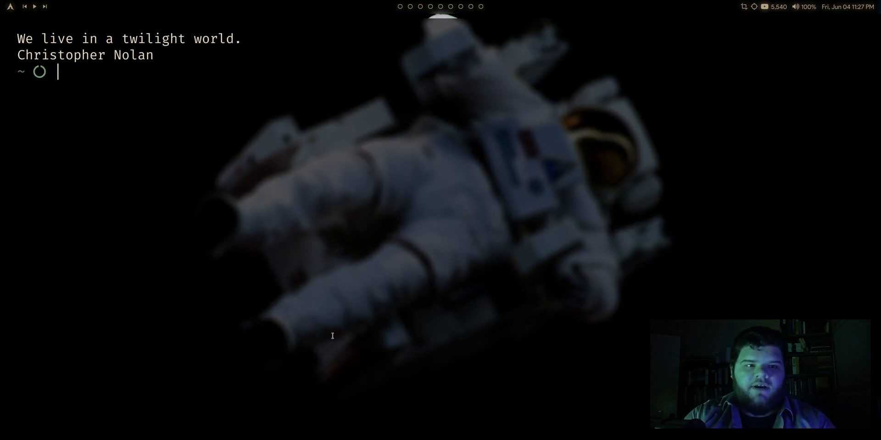
# - Open ~/.config/polybar/config in Neovim and read its colors, bar settings and modules
pyautogui.write('cd .')
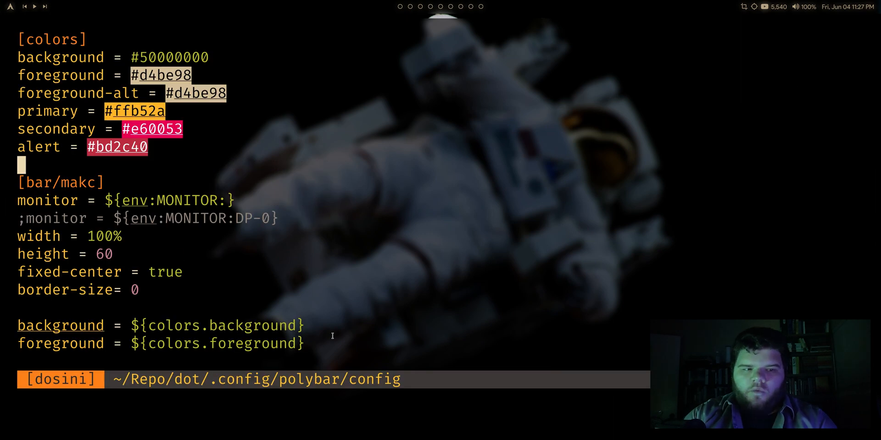
pyautogui.press('V')
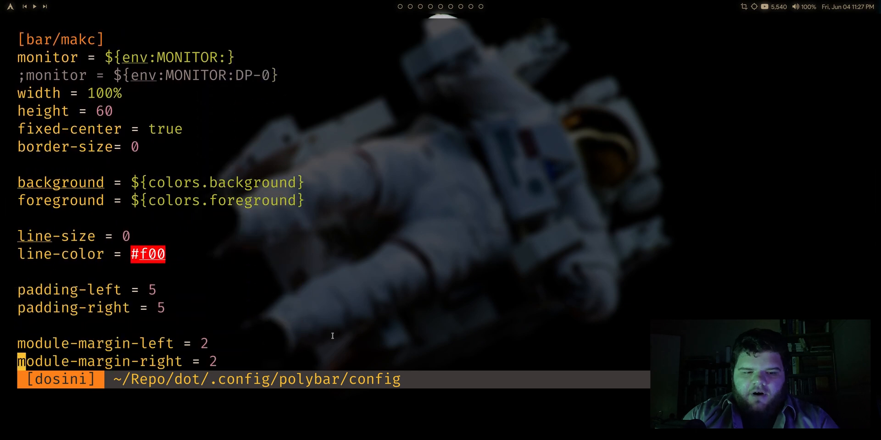
pyautogui.scroll(-3)
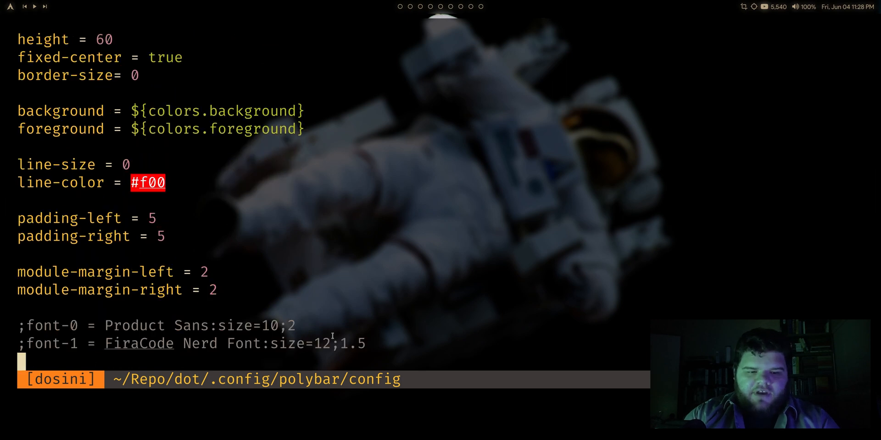
pyautogui.scroll(-3)
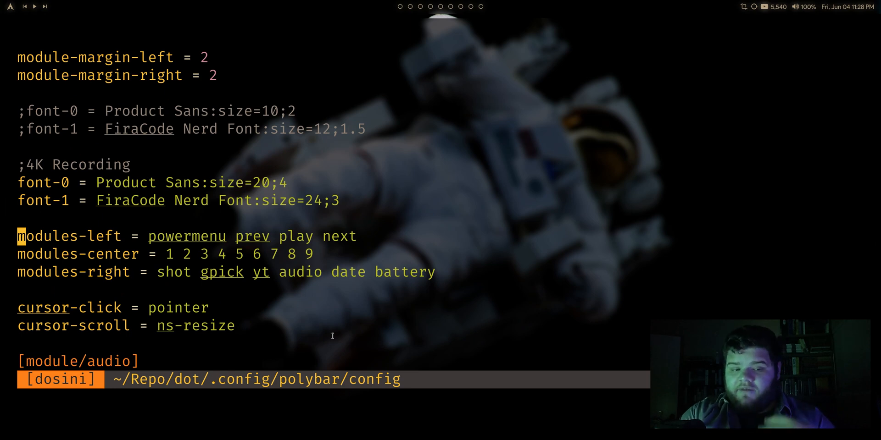
pyautogui.scroll(-3)
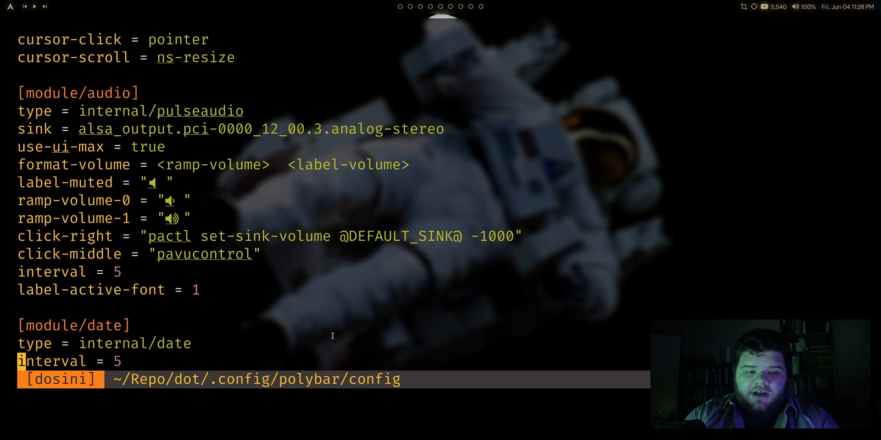
pyautogui.scroll(-3)
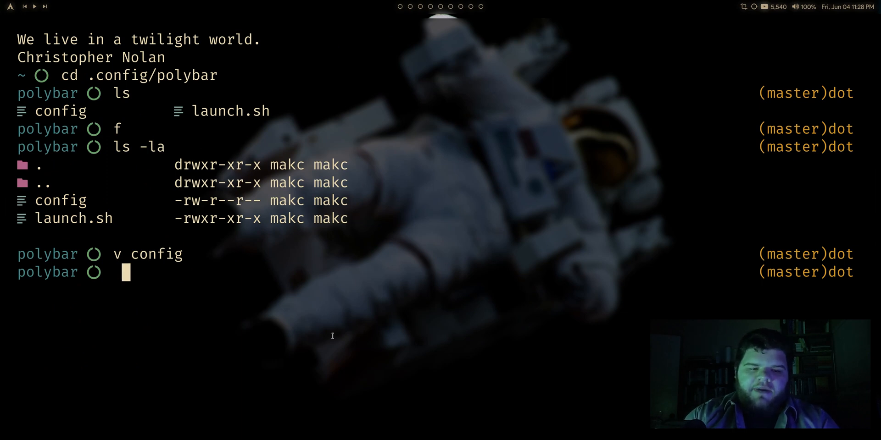
# - Copy config to a new modules file and keep only [module/audio] onward
pyautogui.write('cp config modu')
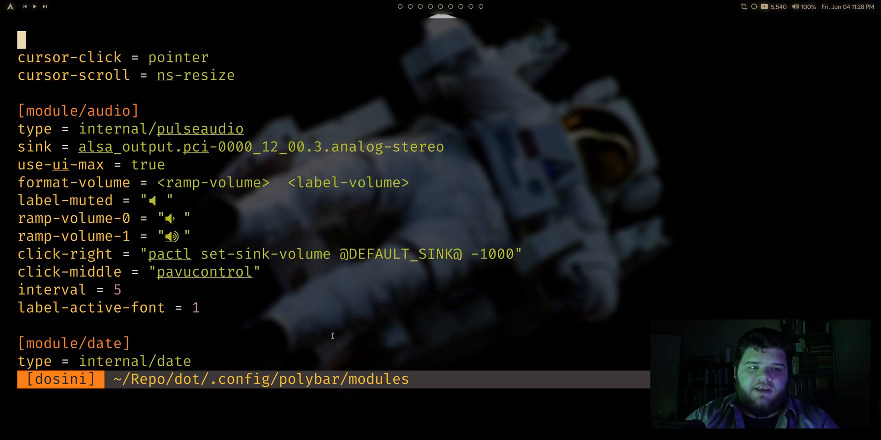
pyautogui.scroll(-3)
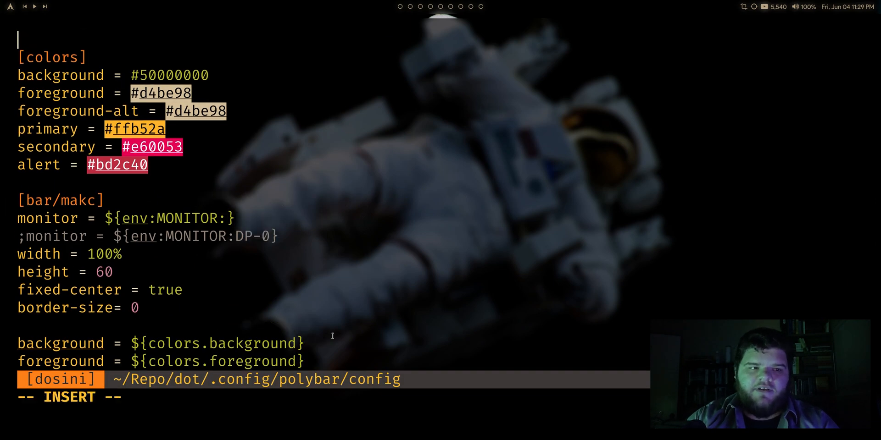
# - Add 'include-file = ~/.config/polybar/modules' at the top of the config
pyautogui.write('inclu')
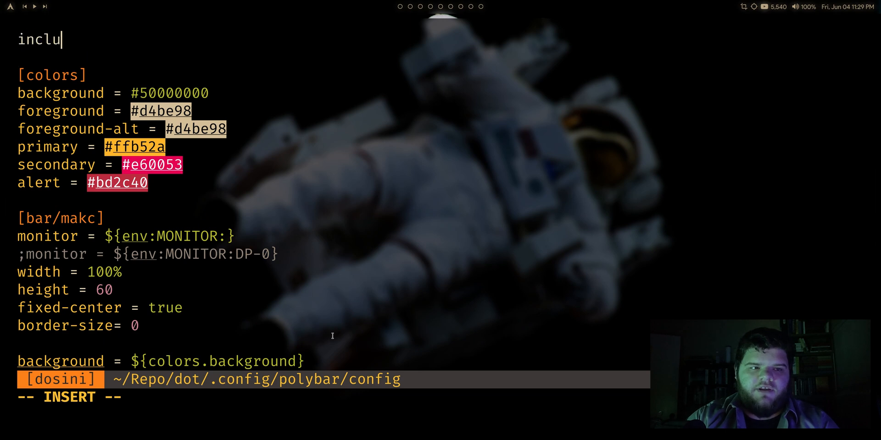
pyautogui.write('de-file = !')
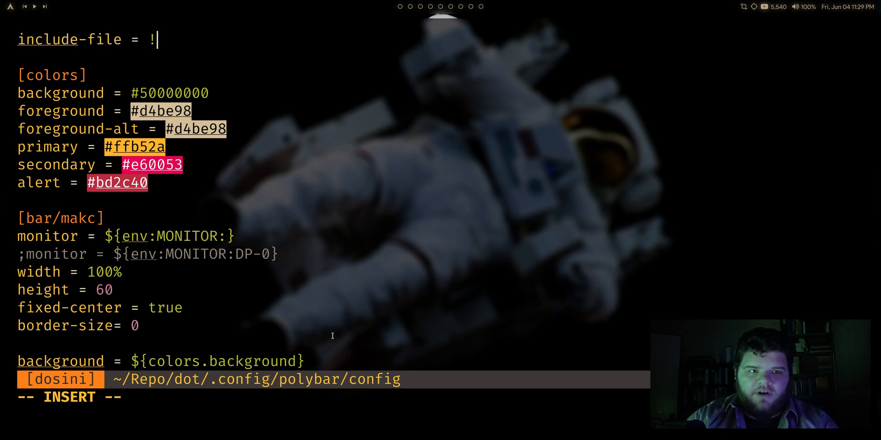
pyautogui.press('BackSpace')
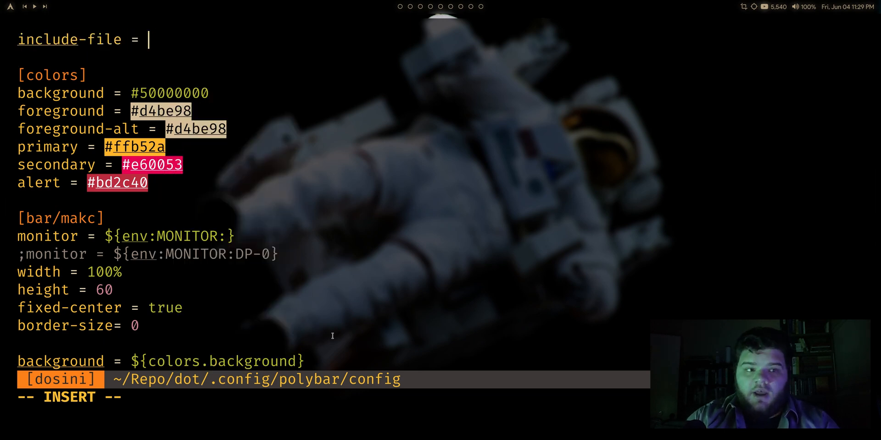
pyautogui.write('~/.conf  p')
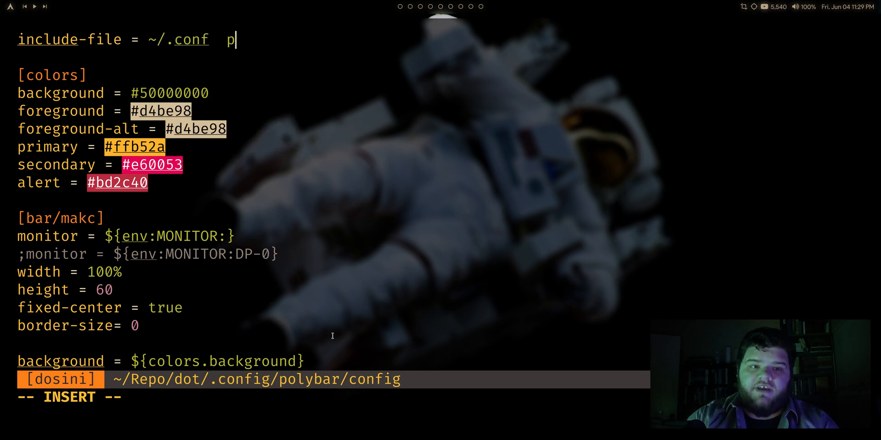
pyautogui.write('onfig/polybar/mod')
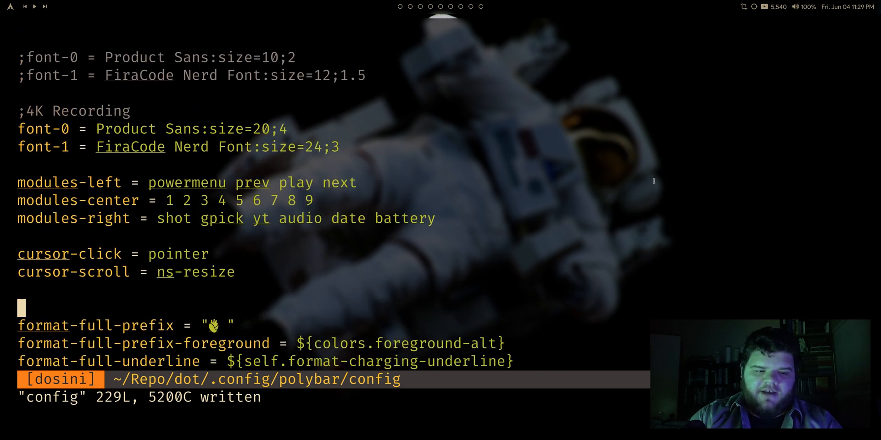
# - Delete the module sections from the config and save it
pyautogui.scroll(-3)
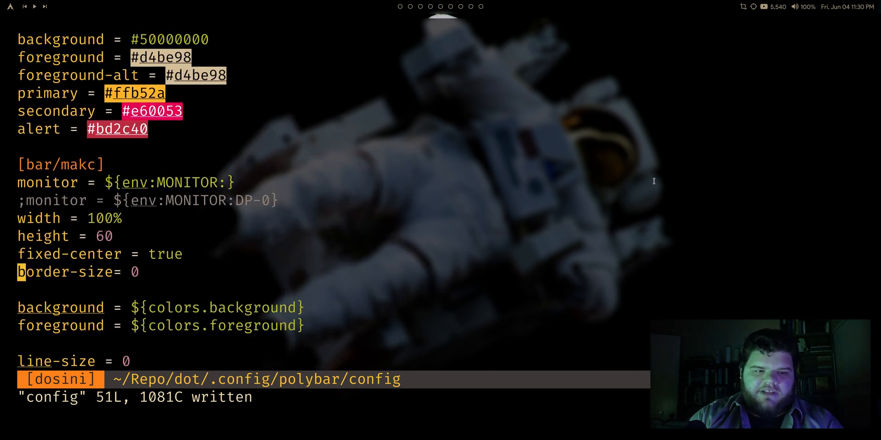
pyautogui.scroll(-3)
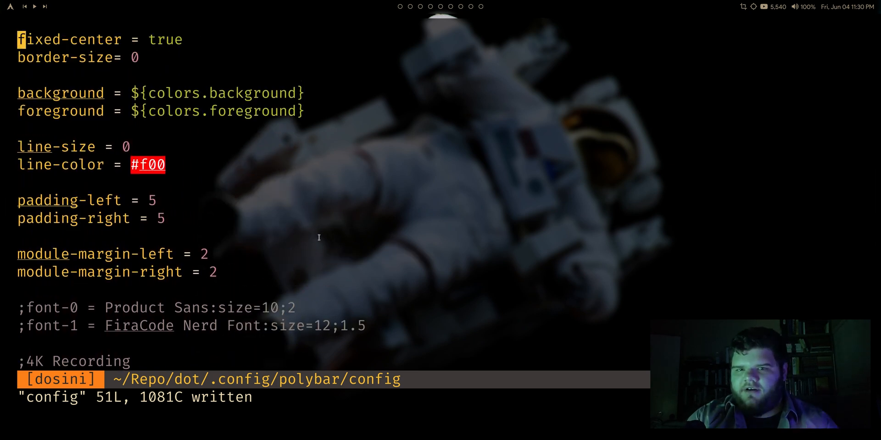
pyautogui.scroll(-3)
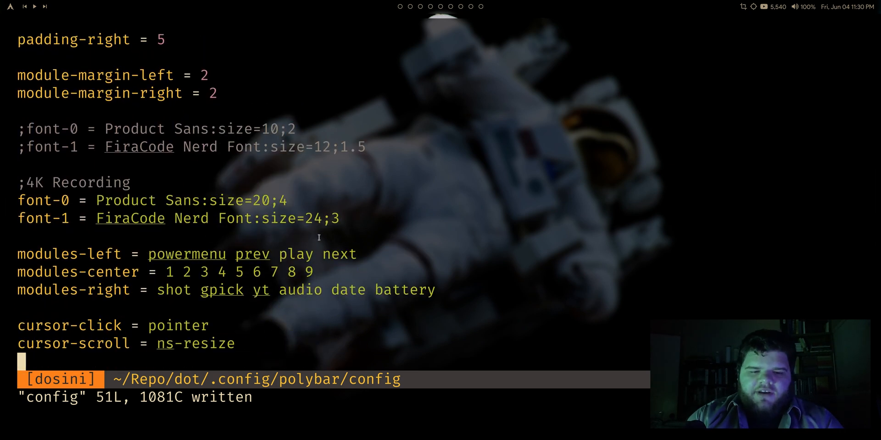
pyautogui.scroll(-3)
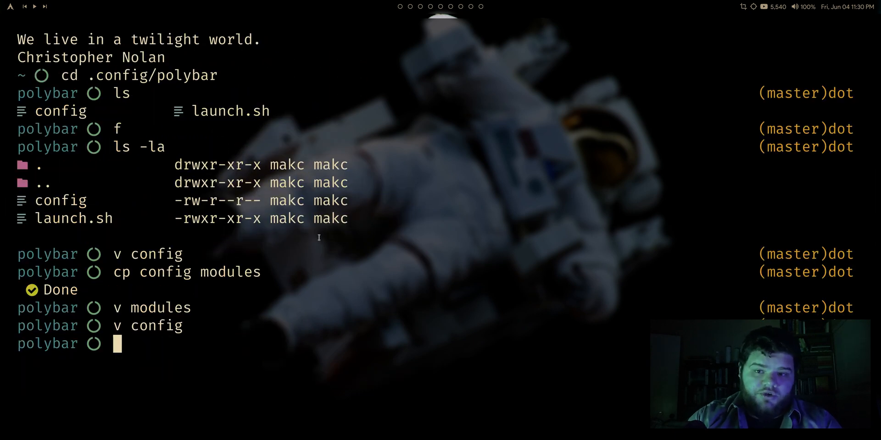
# - Kill polybar and relaunch it with ./launch.sh
pyautogui.write('kill polybar')
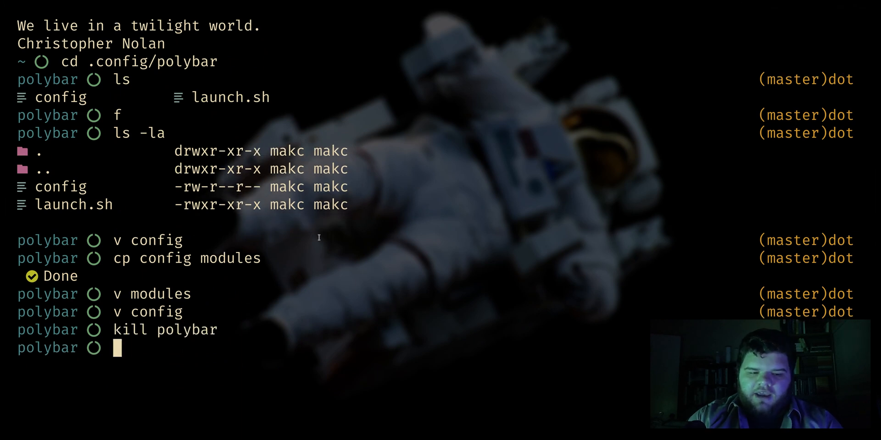
pyautogui.write('./launch.sh')
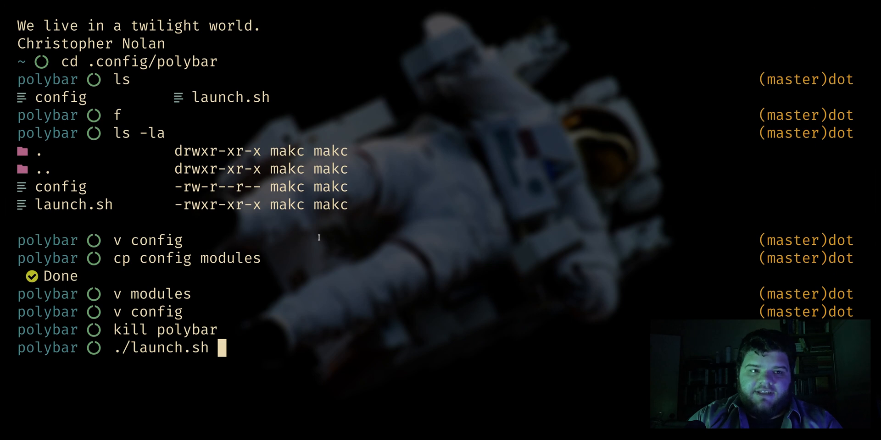
pyautogui.press('Return')
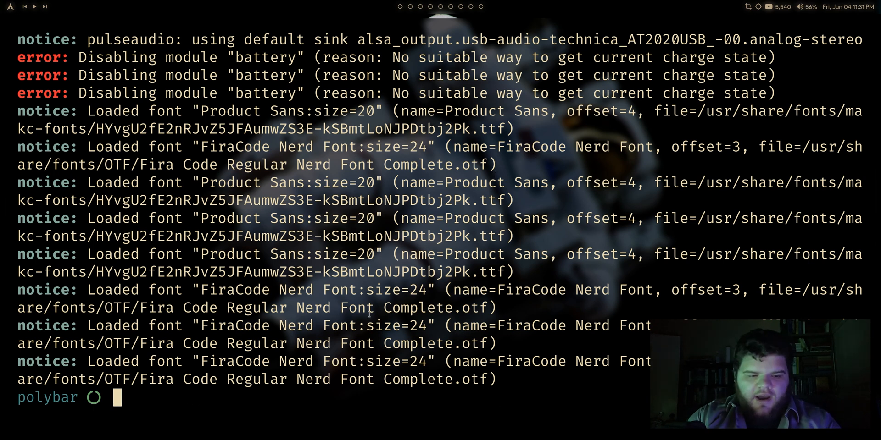
pyautogui.write('c')
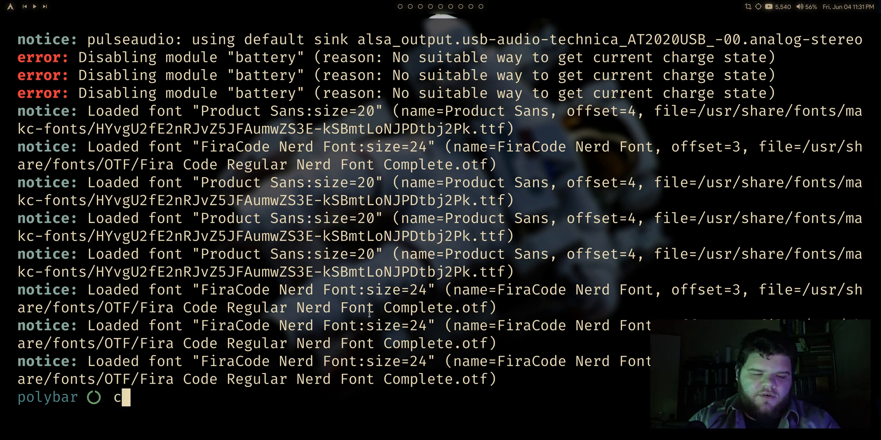
pyautogui.write('ls')
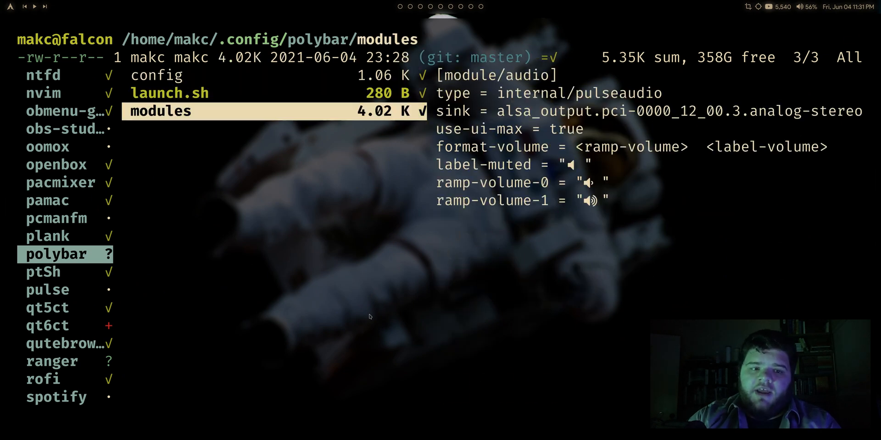
pyautogui.scroll(-3)
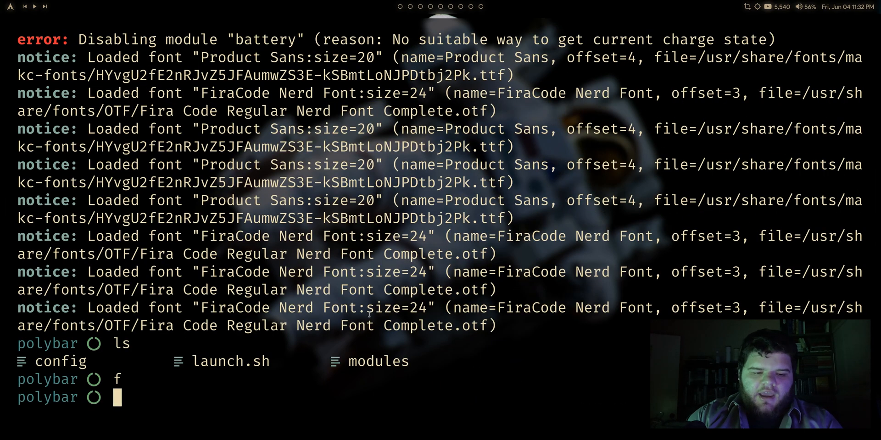
# - Rename launch.sh to awesome.sh and point rc.lua's polybar spawn path at awesome.sh
pyautogui.write('mv launch.sh')
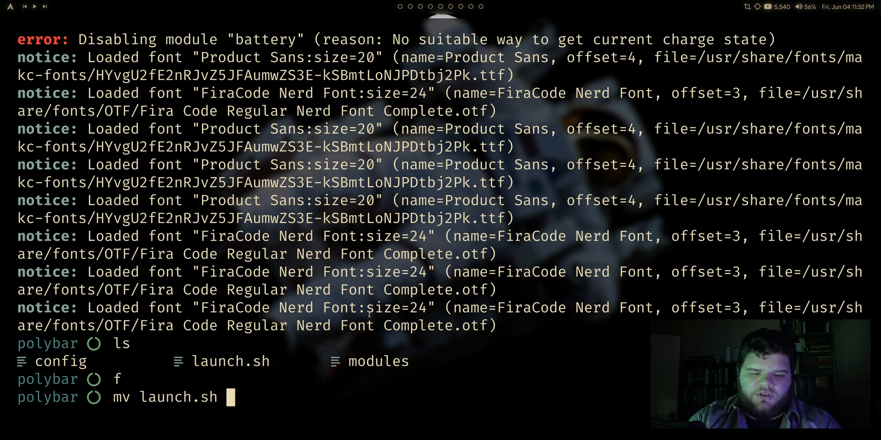
pyautogui.write('awesome.sh')
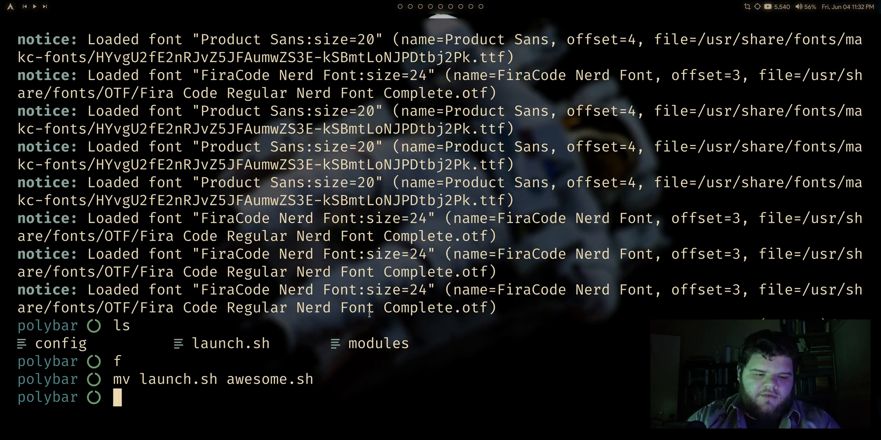
pyautogui.write('v ~/.config/')
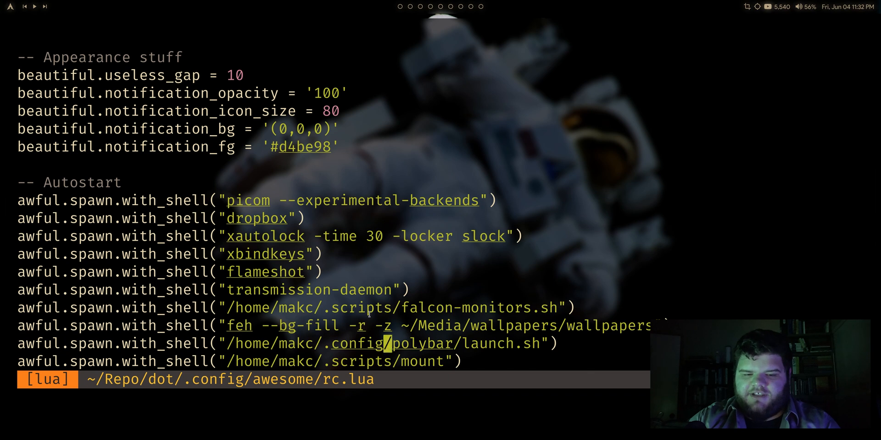
pyautogui.press('i')
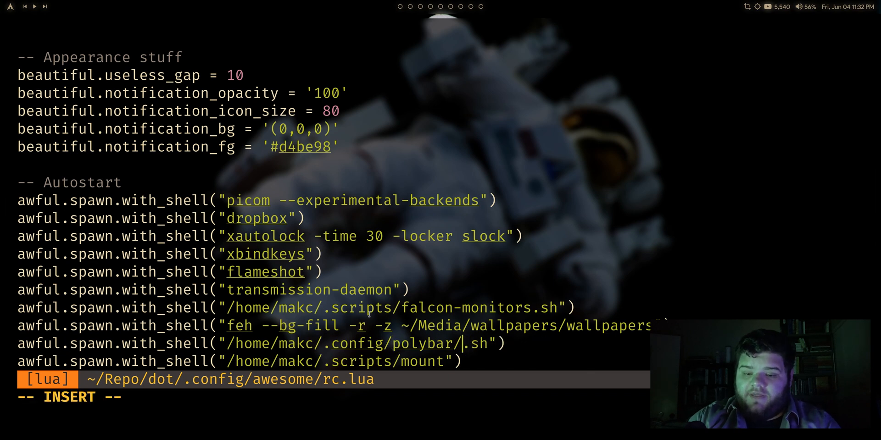
pyautogui.write('awe')
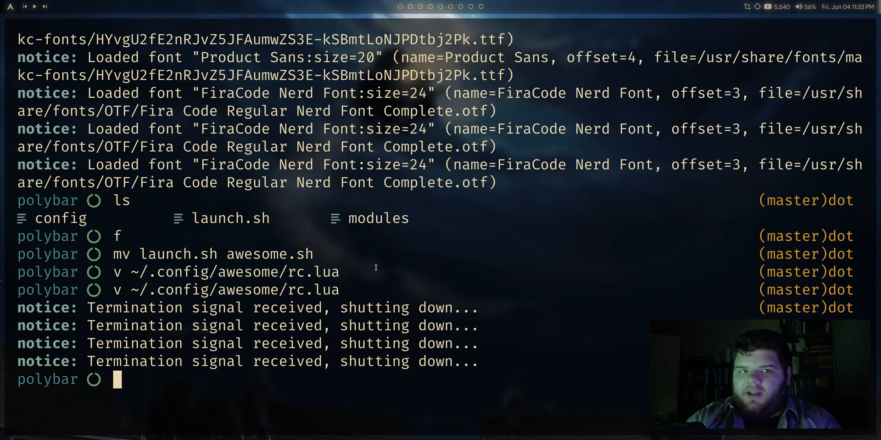
# - List the polybar folder with ls -la and copy config into a colors file
pyautogui.write('ls -la')
pyautogui.write('v')
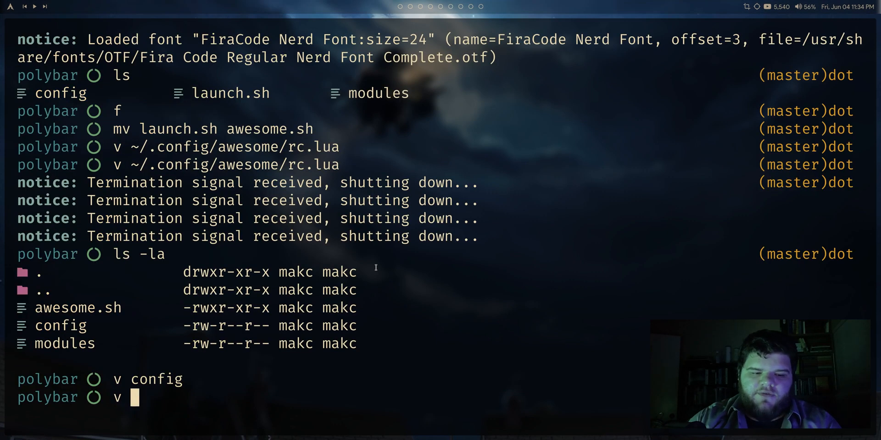
pyautogui.write('awesome]')
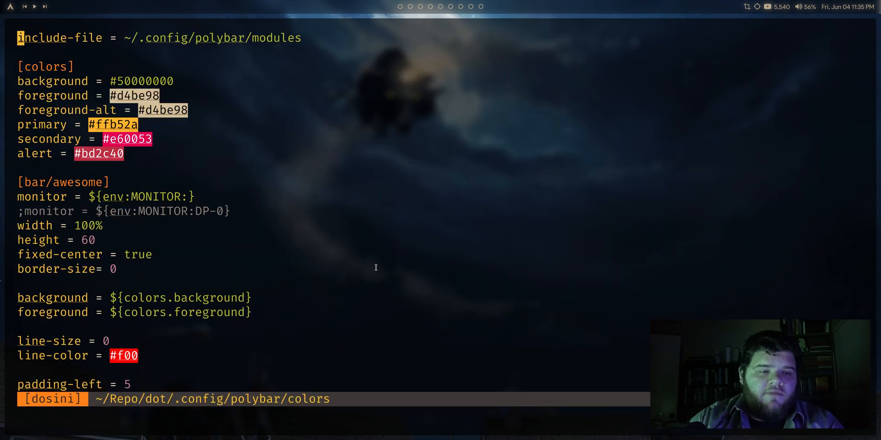
# - Trim the colors file down to its [colors] section and write it
pyautogui.scroll(-3)
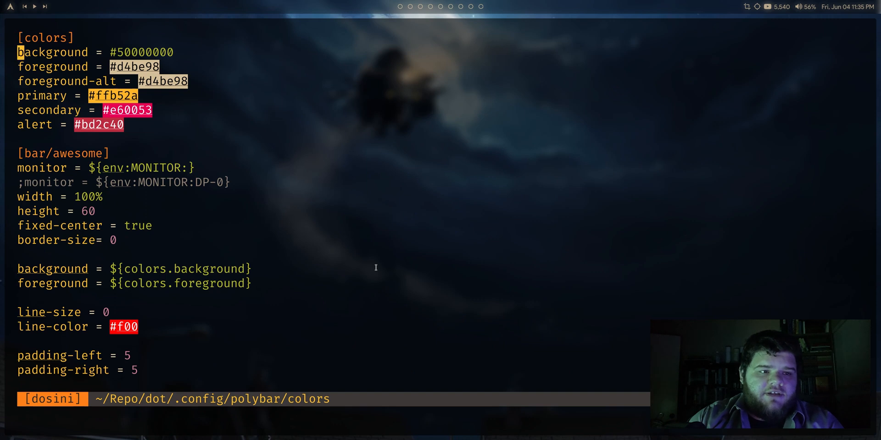
pyautogui.scroll(-3)
pyautogui.write('v')
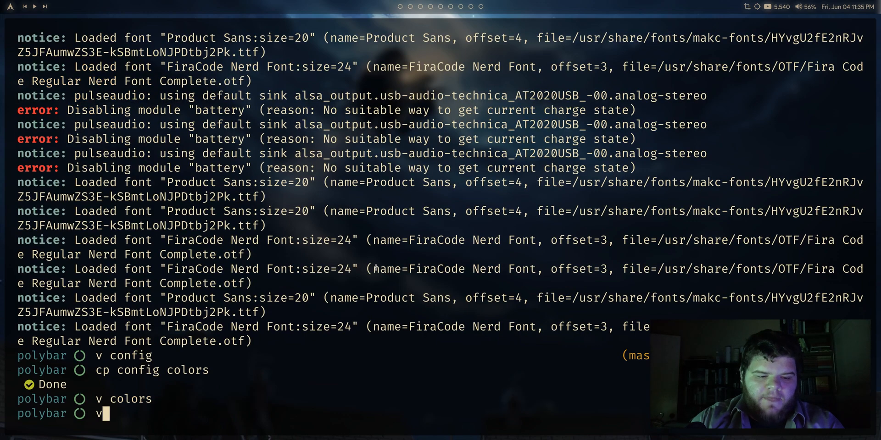
pyautogui.write('co')
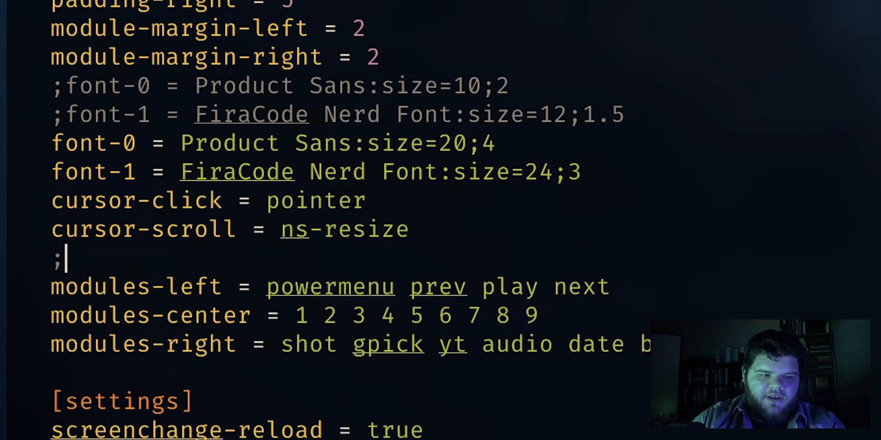
# - Add a ';;;;; Module Positioning' comment and duplicate [bar/awesome] as [bar/openbox]
pyautogui.write(';;;;; Module Position')
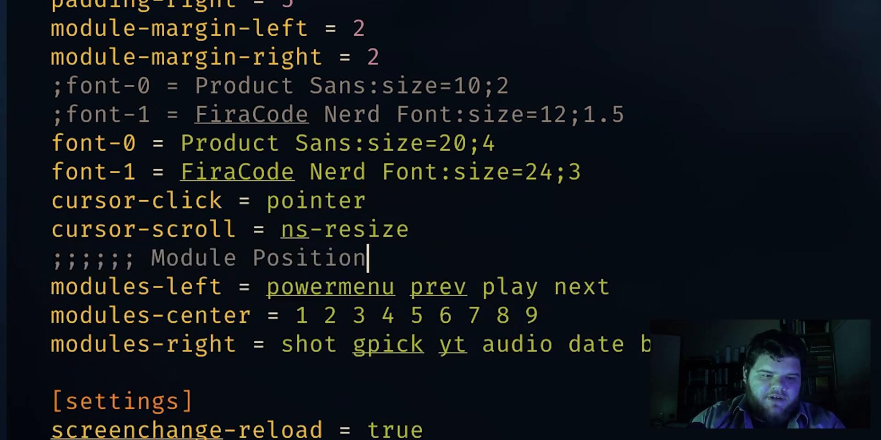
pyautogui.press('BackSpace')
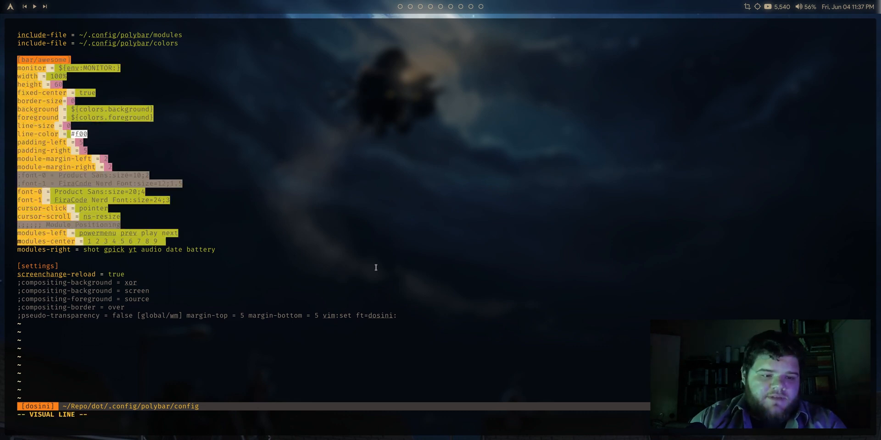
pyautogui.press('y')
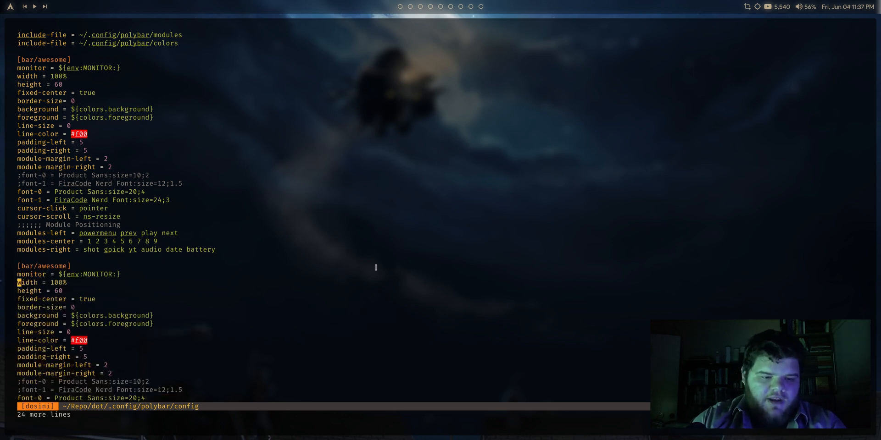
pyautogui.scroll(-3)
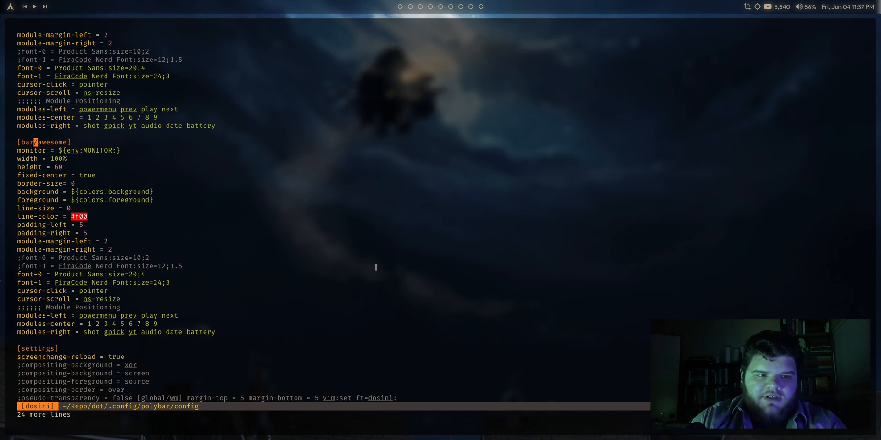
pyautogui.write('openbox')
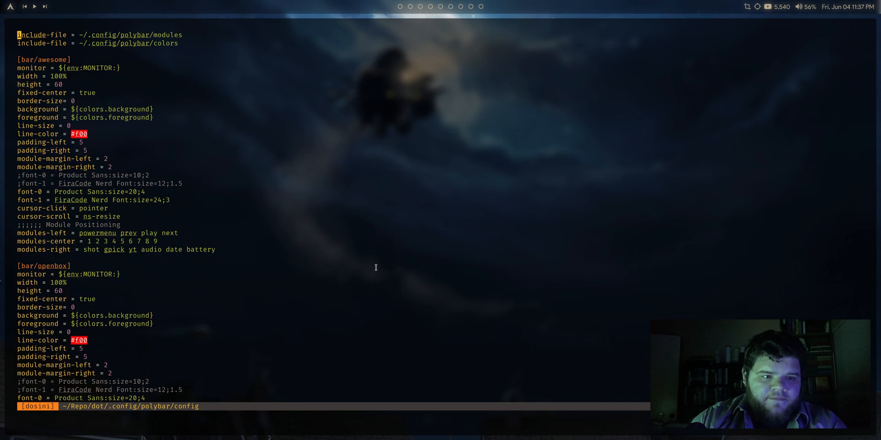
pyautogui.scroll(-3)
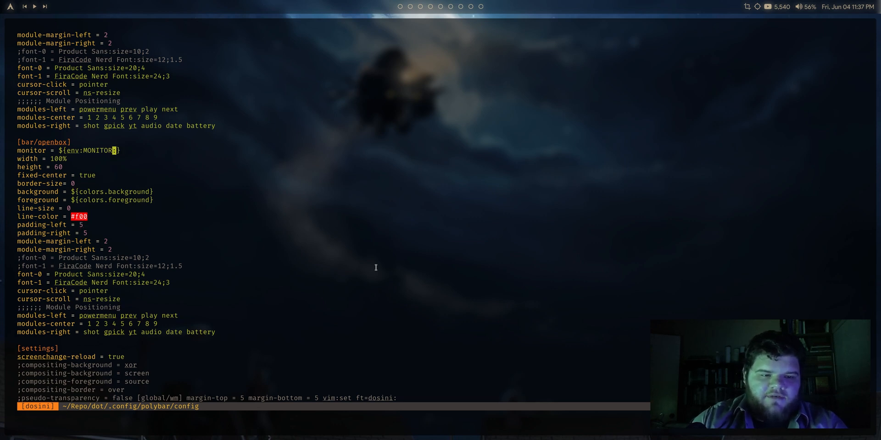
pyautogui.write(':DP-0')
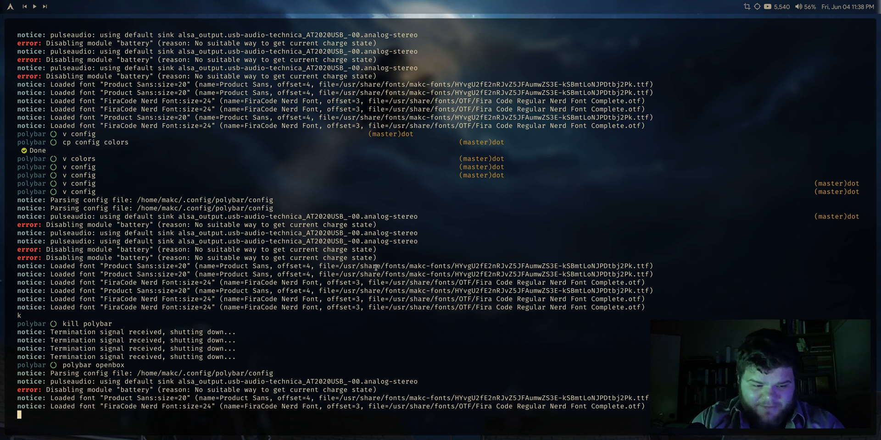
# - Kill polybar and run 'polybar openbox' to test the new bar
pyautogui.scroll(-3)
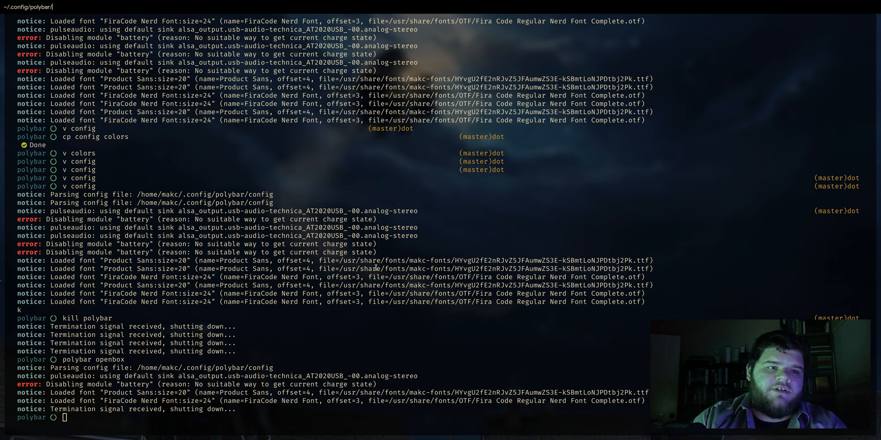
# - Relaunch the bars with ./awesome.sh, then reopen config in Neovim and save
pyautogui.write('awesome/')
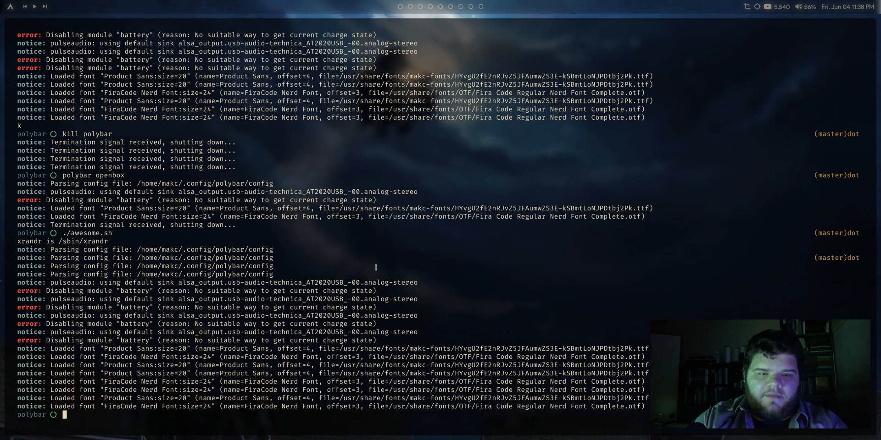
pyautogui.write('v config')
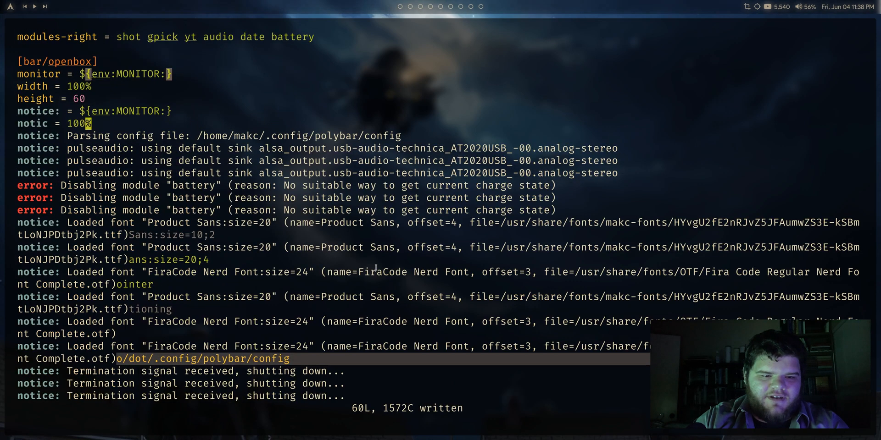
pyautogui.scroll(-3)
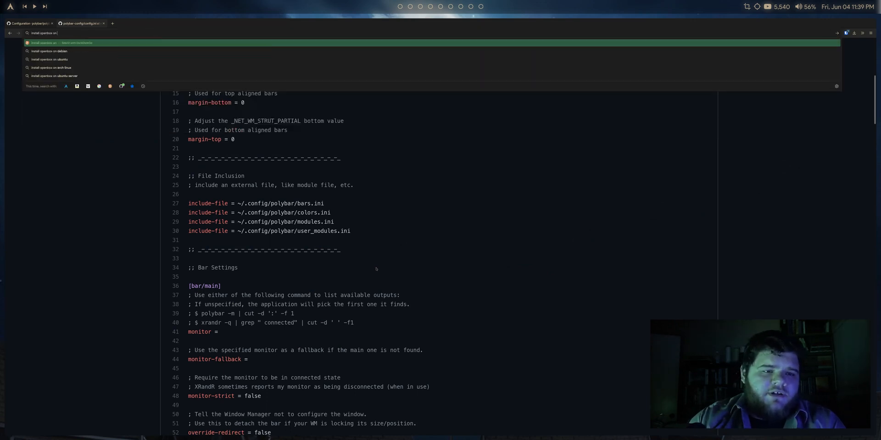
# - Search DuckDuckGo for 'install openbox on arch', open the Installing Openbox on Arch Linux article and zoom in
pyautogui.click(54, 67)
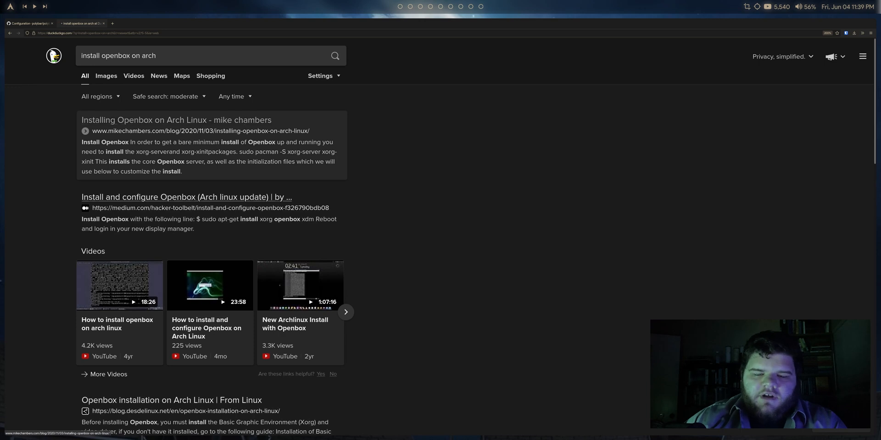
pyautogui.click(176, 120)
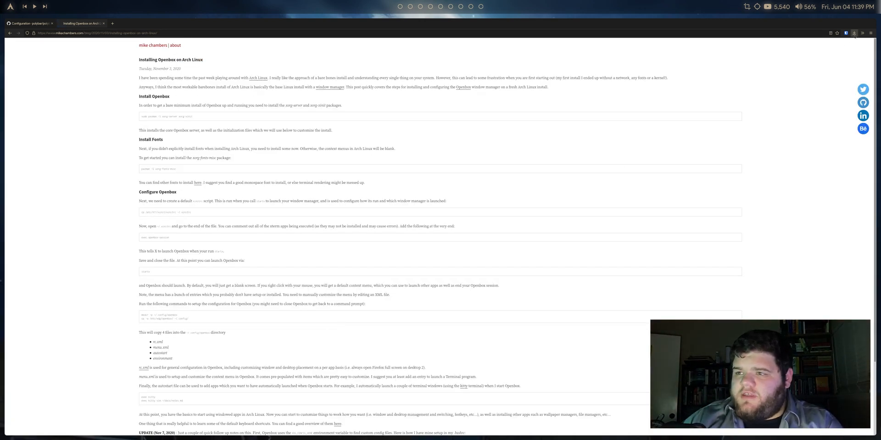
pyautogui.click(854, 33)
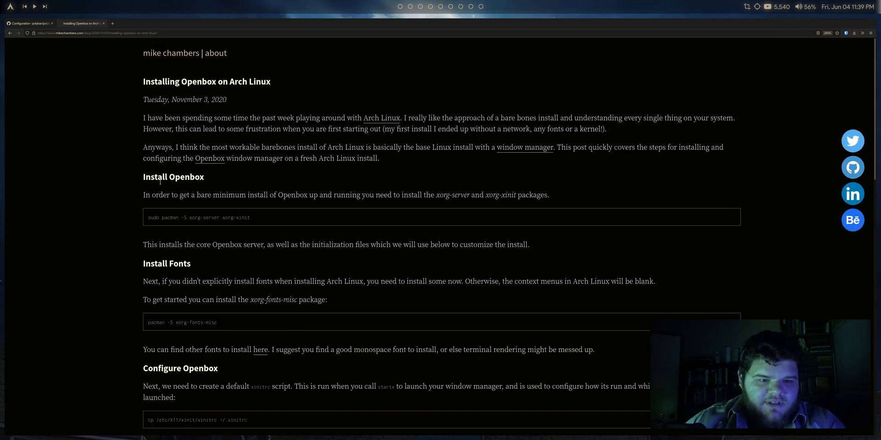
# - Scroll through the article's setup steps down to the autostart section
pyautogui.scroll(-3)
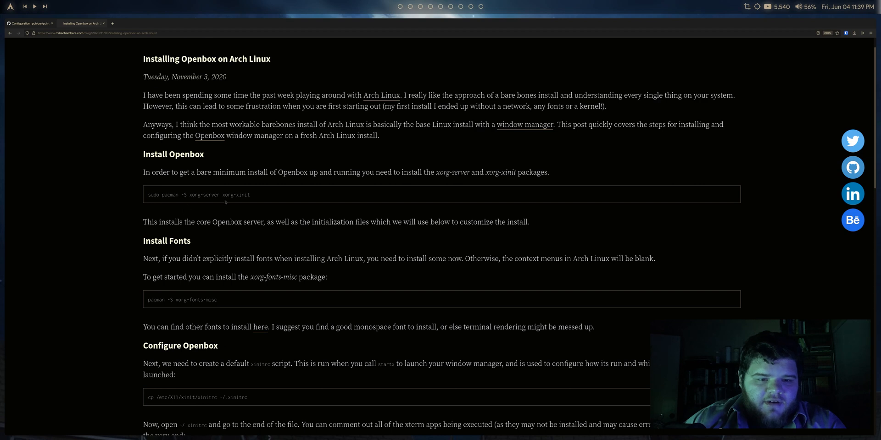
pyautogui.scroll(-3)
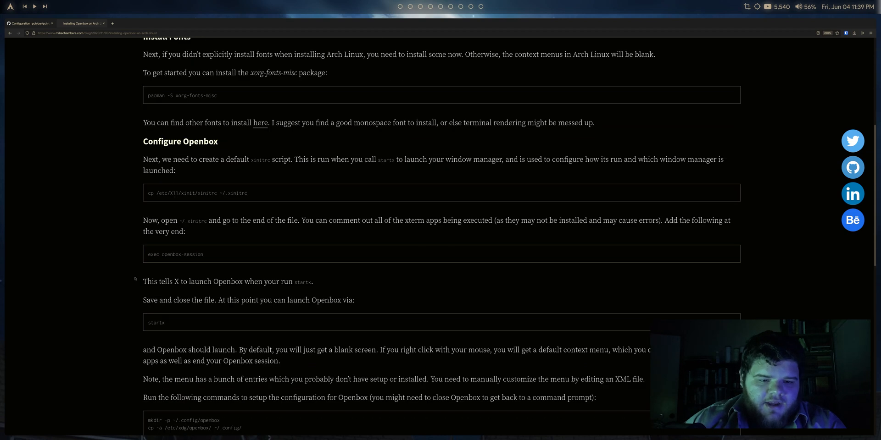
pyautogui.scroll(-3)
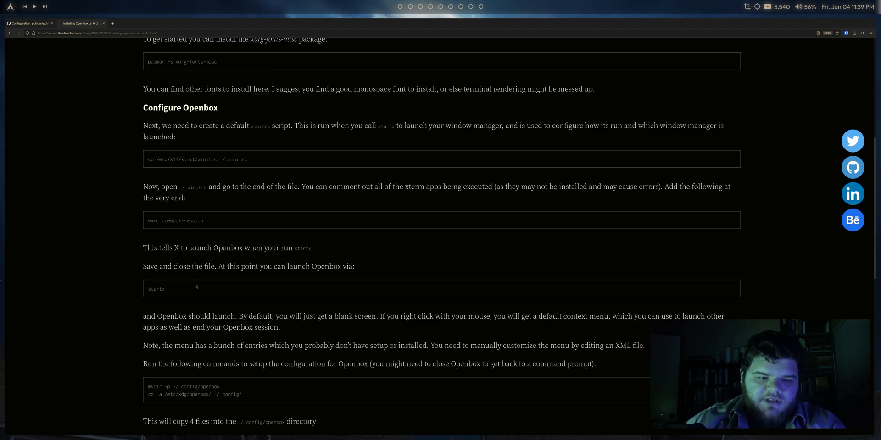
pyautogui.scroll(-3)
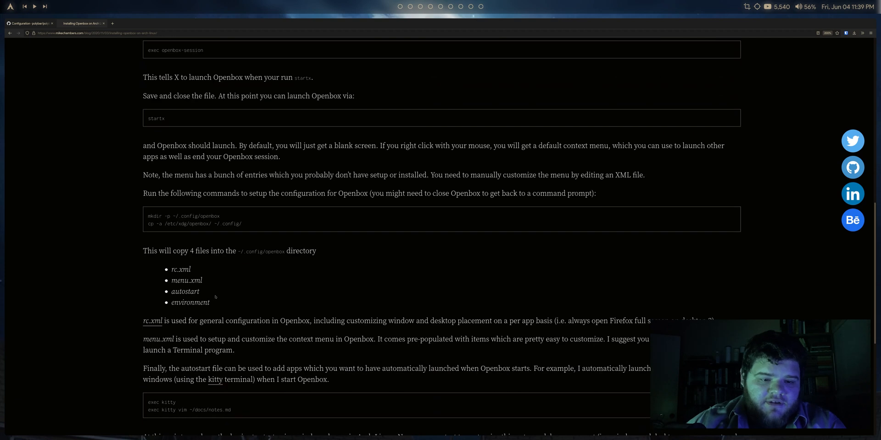
pyautogui.scroll(-3)
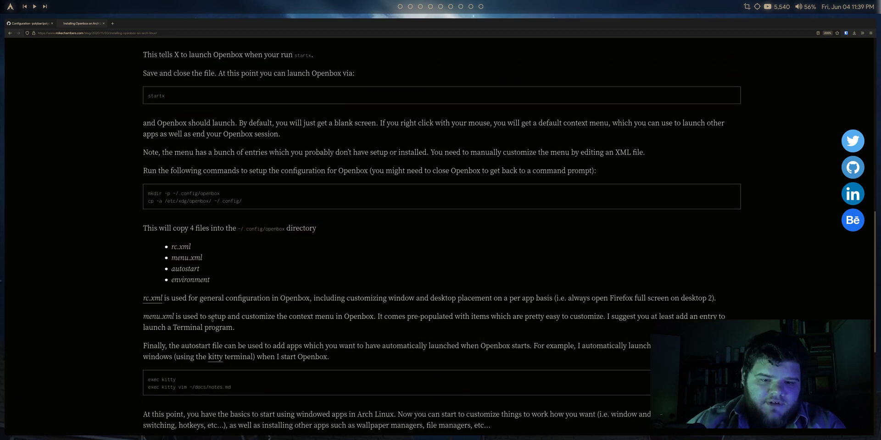
pyautogui.scroll(-3)
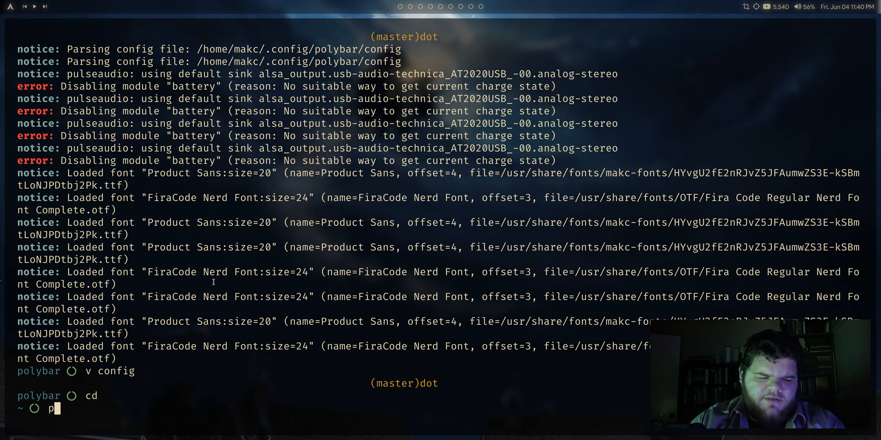
# - Search the repositories with pacman -Ss openbox, then install it with sudo pacman -S openbox
pyautogui.write('acman -')
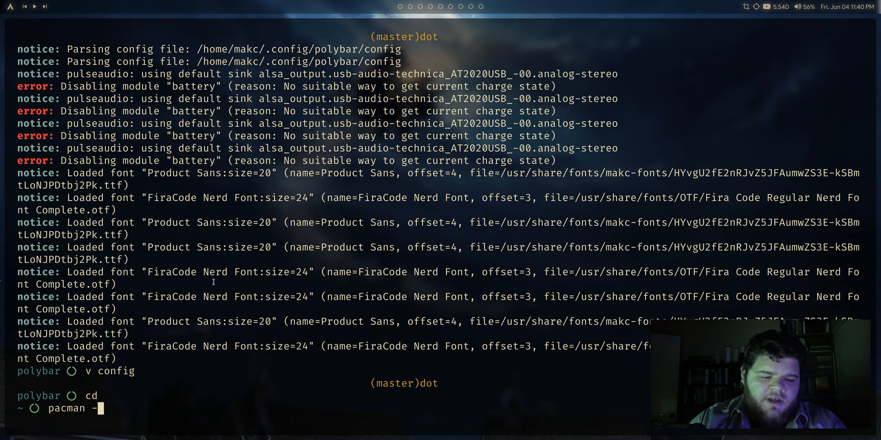
pyautogui.write('Ss openbox')
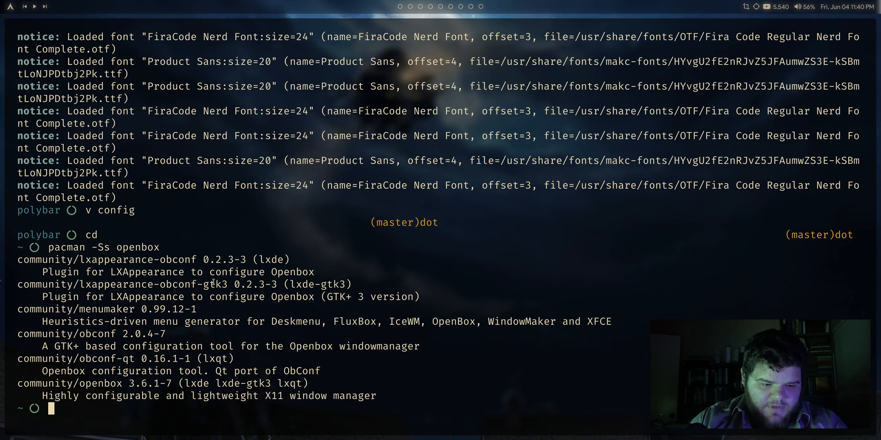
pyautogui.write('sudo p')
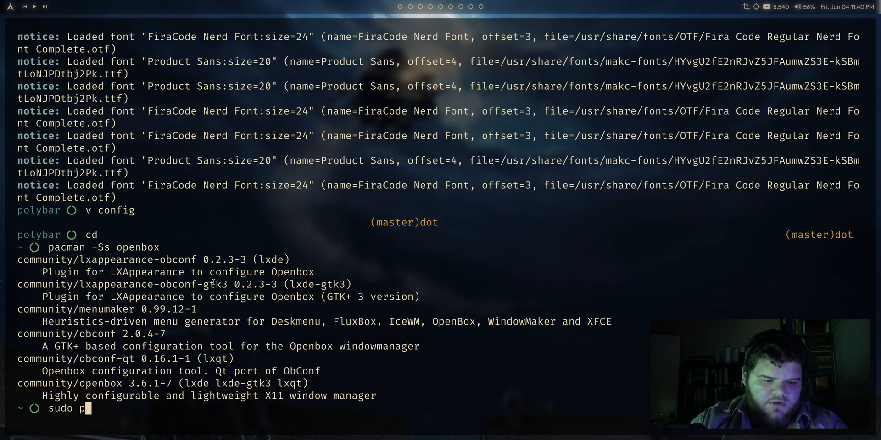
pyautogui.write('acman -S open')
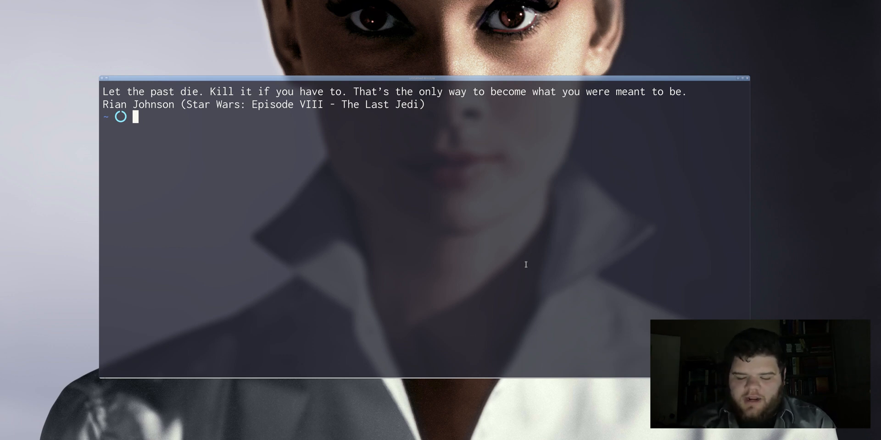
# - Review the polybar config file in Neovim, then start copying awesome.sh
pyautogui.write('v .config/polybar')
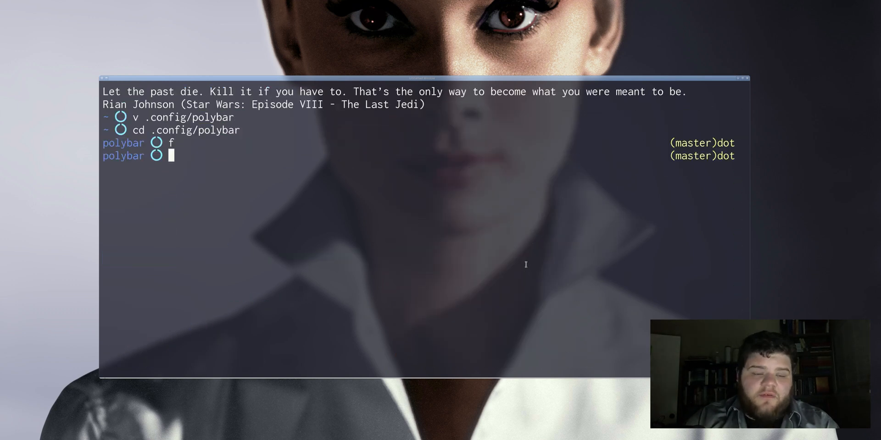
pyautogui.press('Return')
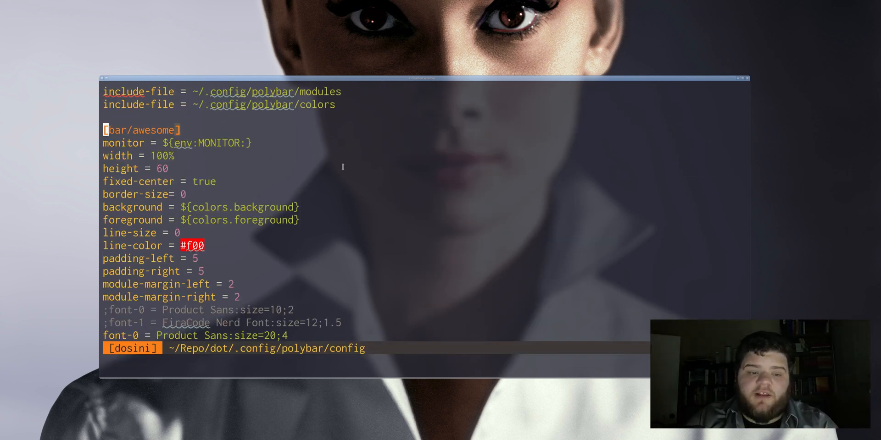
pyautogui.scroll(-3)
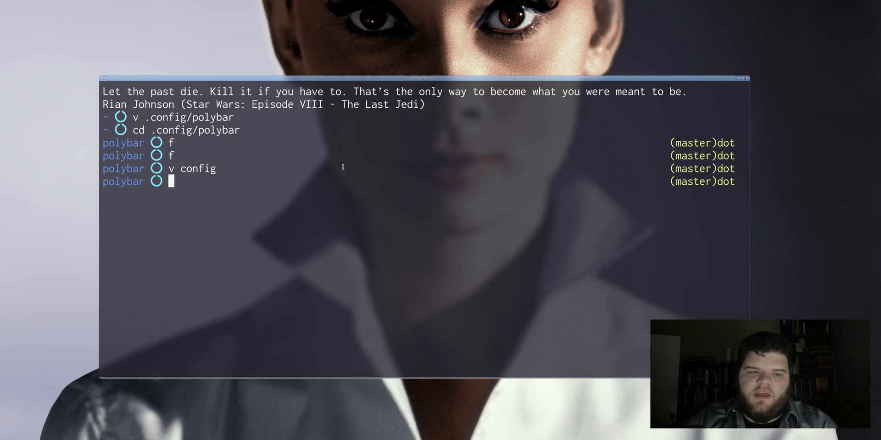
pyautogui.write('cp awesome.sh openbox.sh')
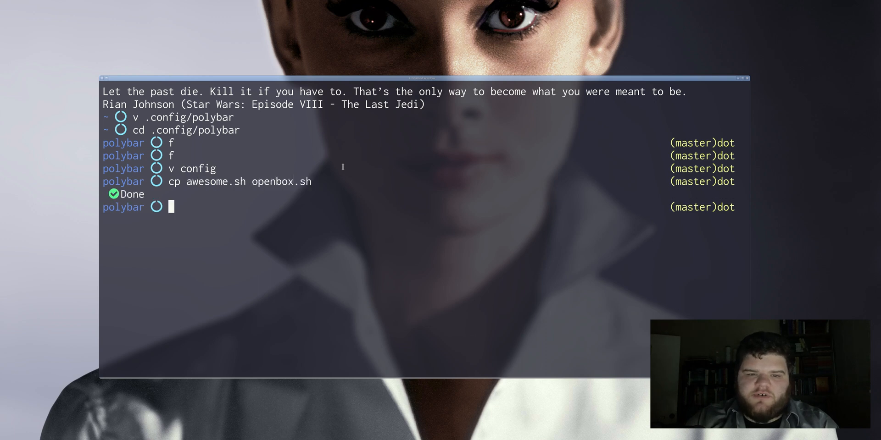
# - Make openbox.sh executable with chmod +x and inspect it in Neovim and ranger
pyautogui.write('chmod')
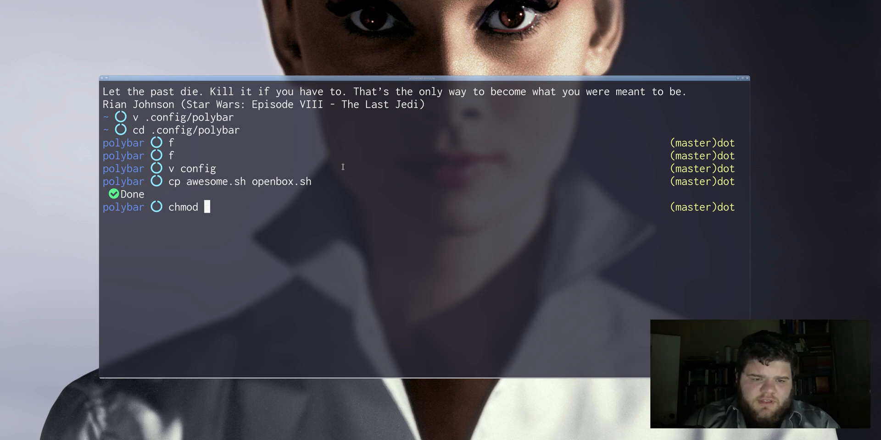
pyautogui.write('+x openbox.sh')
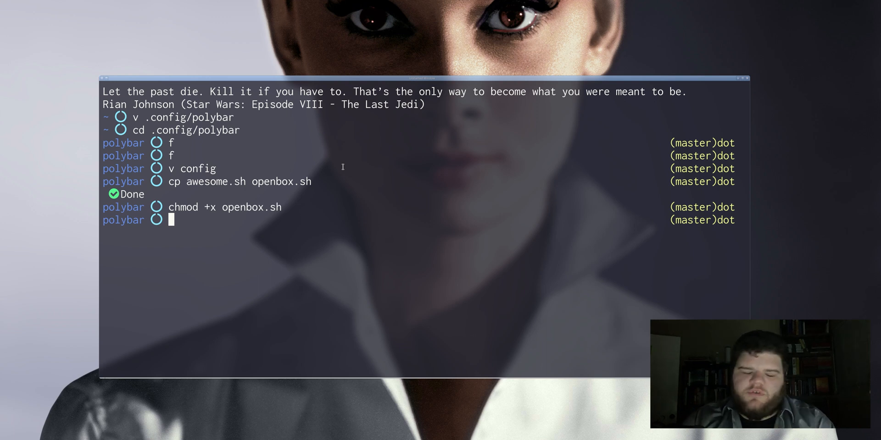
pyautogui.write('v')
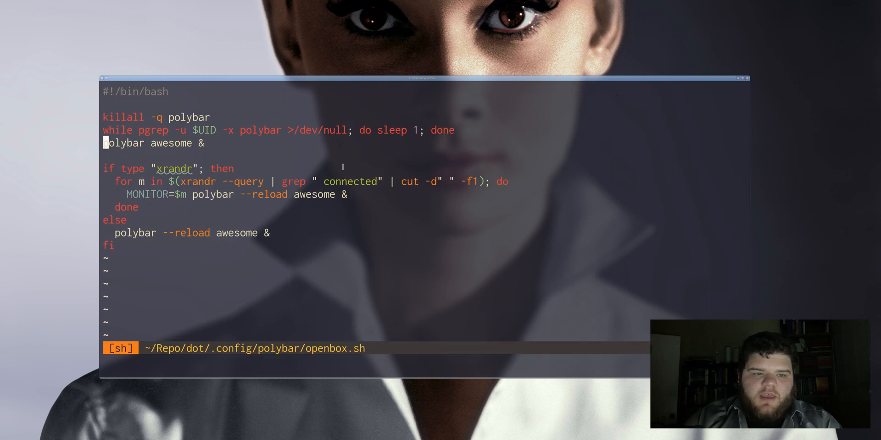
pyautogui.write('/awe4so')
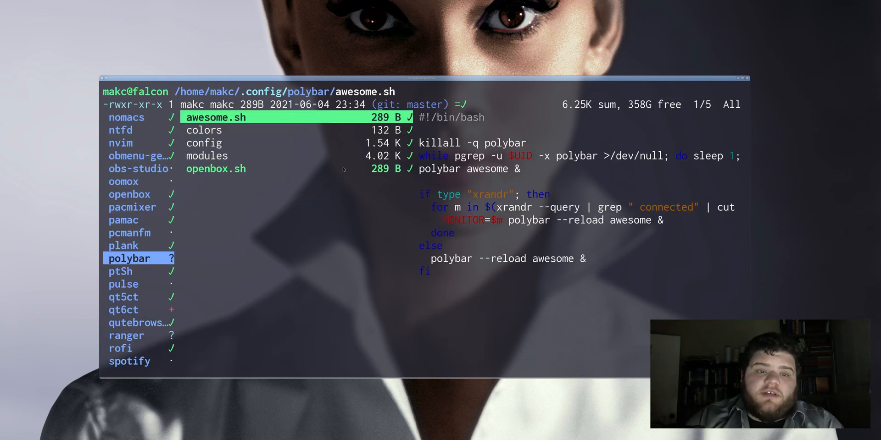
pyautogui.click(215, 170)
pyautogui.write('cd')
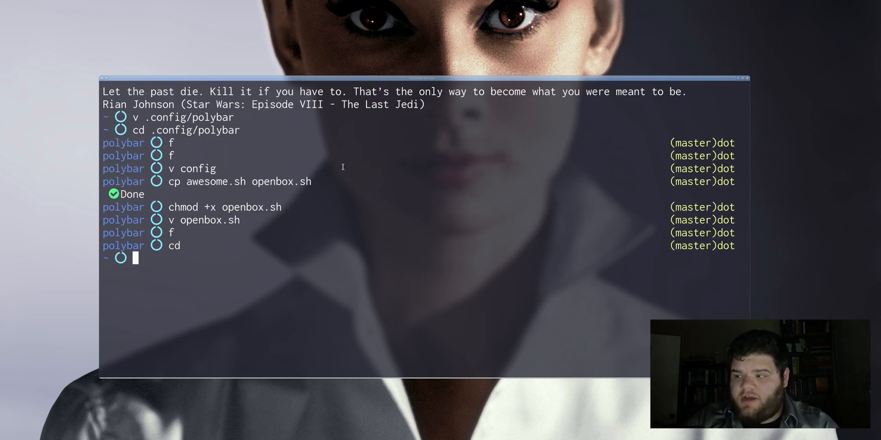
# - Create ~/.config/openbox and copy the default files from /etc/xdg/openbox into it
pyautogui.write('mkdir -p')
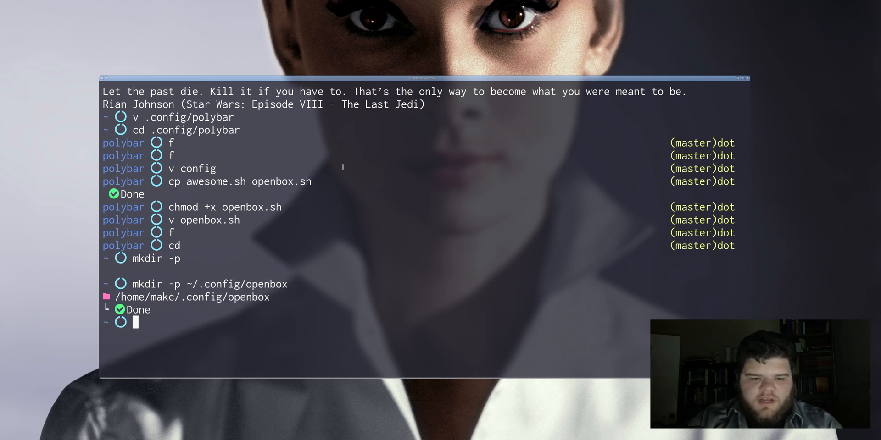
pyautogui.write('cp')
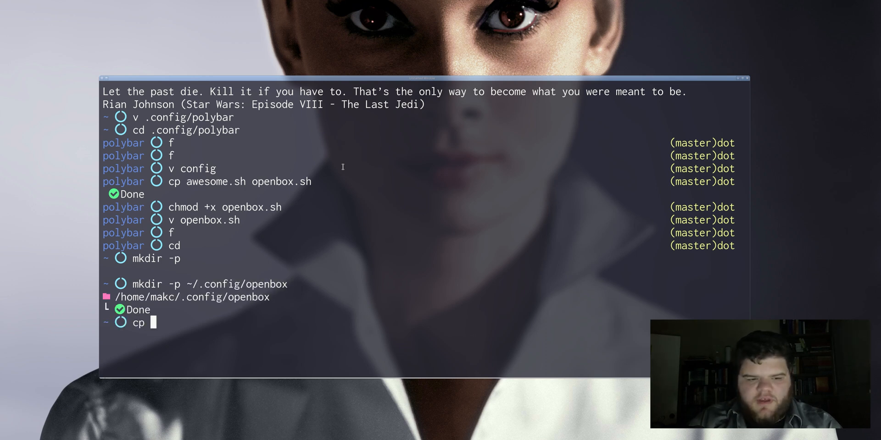
pyautogui.write('-a /etc/')
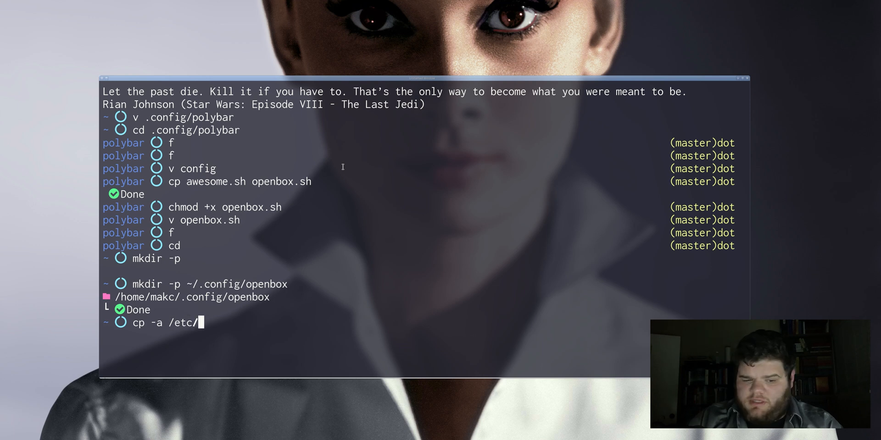
pyautogui.write('xdg/openbox/')
pyautogui.write('f')
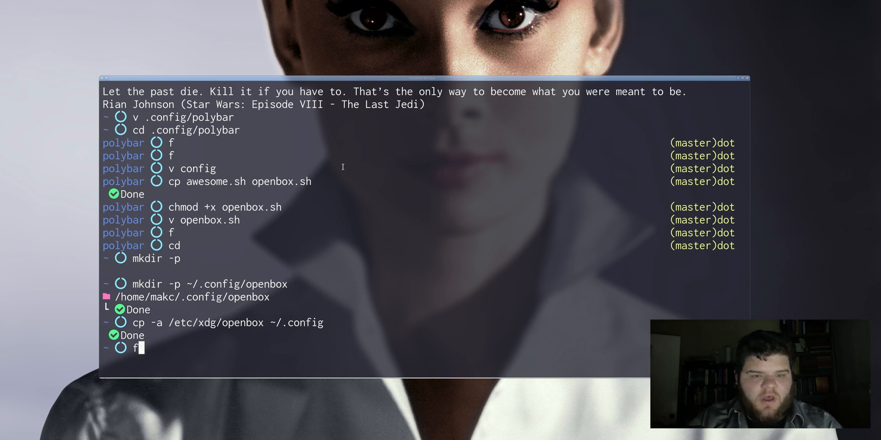
# - Browse ~/.config/openbox in ranger and open the autostart file in Neovim
pyautogui.press('Return')
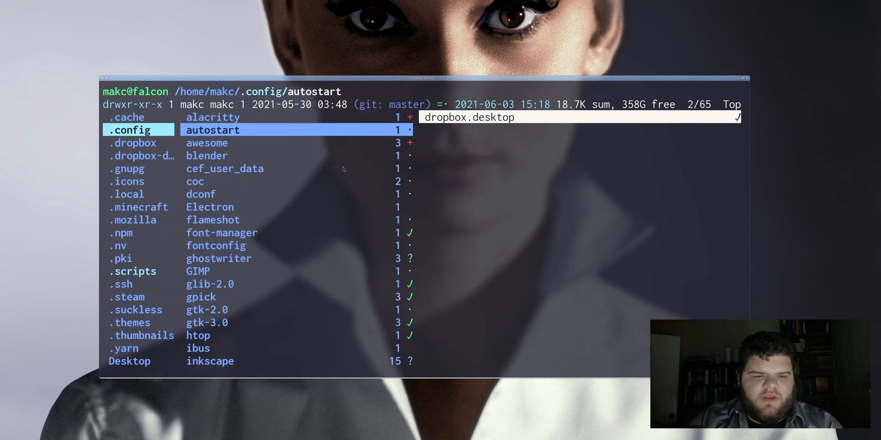
pyautogui.write('open')
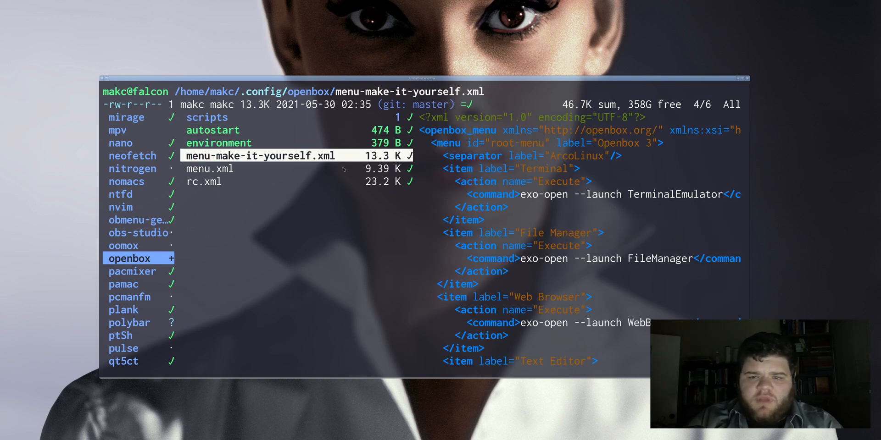
pyautogui.click(203, 182)
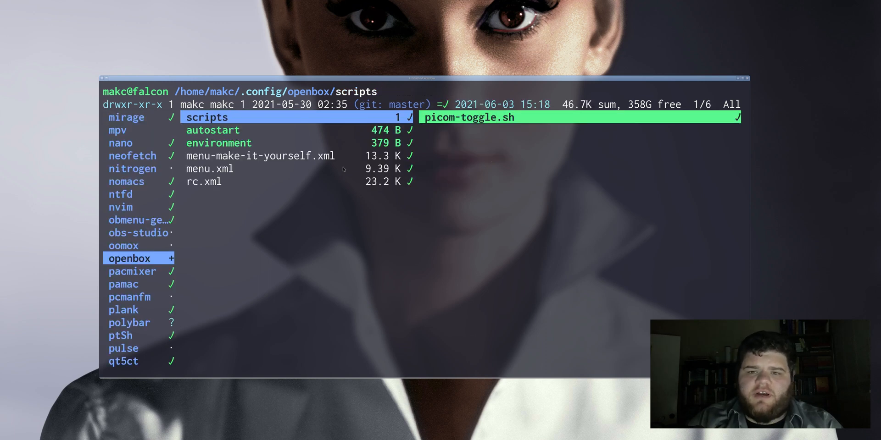
pyautogui.click(210, 169)
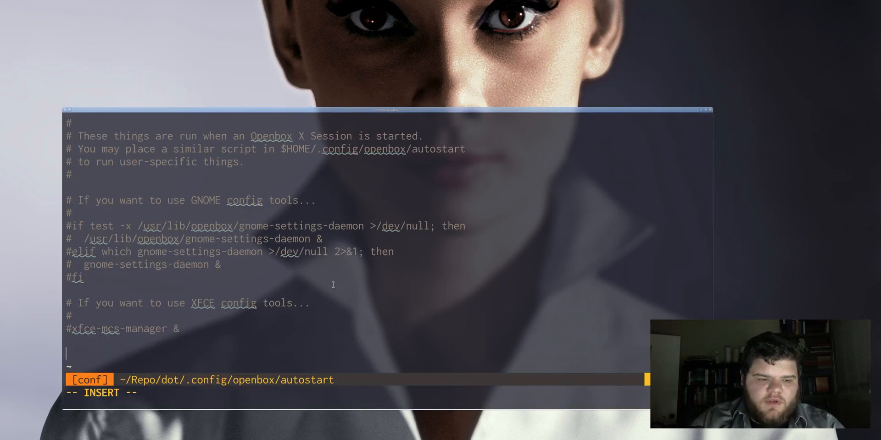
# - Add /home/makc/.config/polybar/openbox.sh to the autostart file and save with :wq
pyautogui.write('/home/makc/.config/polybar/')
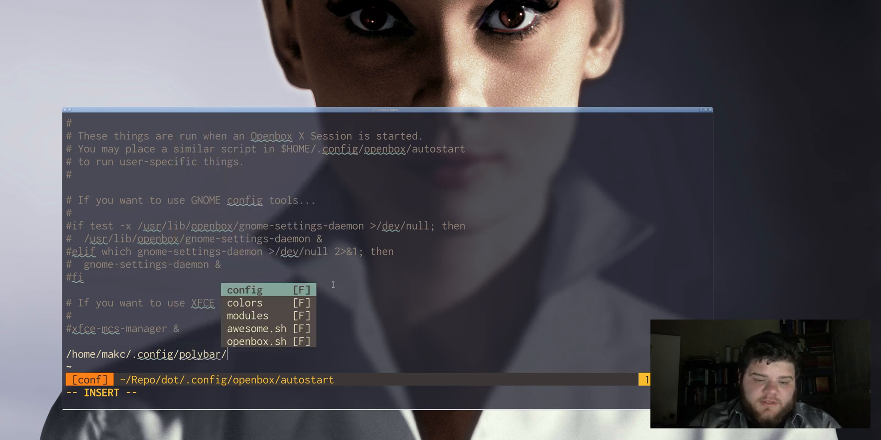
pyautogui.write('openbox')
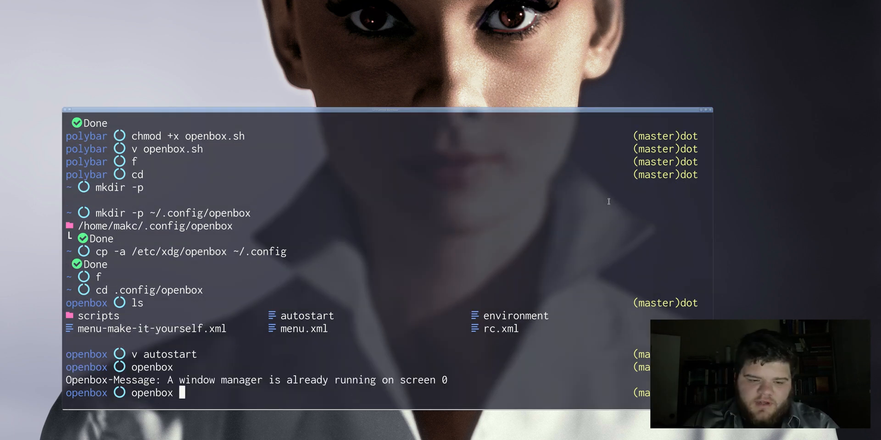
# - Run openbox --reconfigure, search the openbox man page for /re, then run openbox --restart
pyautogui.write('--reconfi')
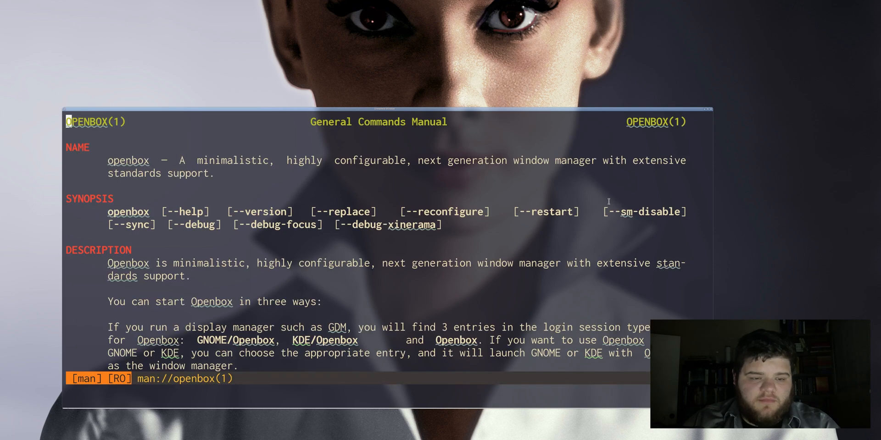
pyautogui.write('/re')
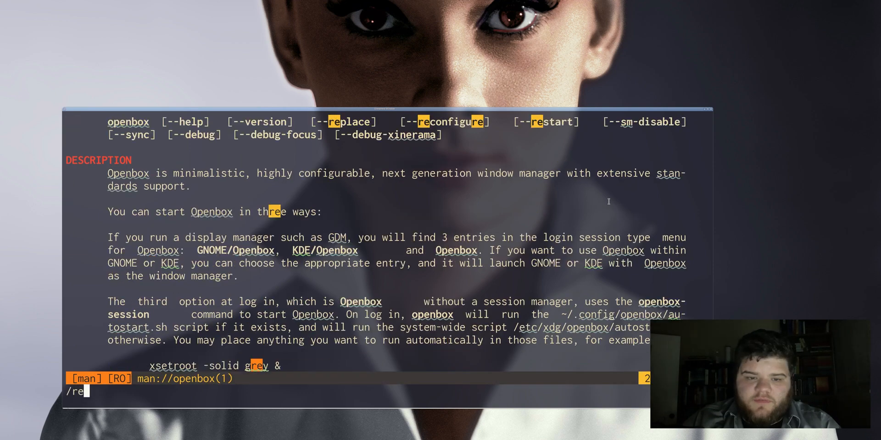
pyautogui.write('load')
pyautogui.write('openbo')
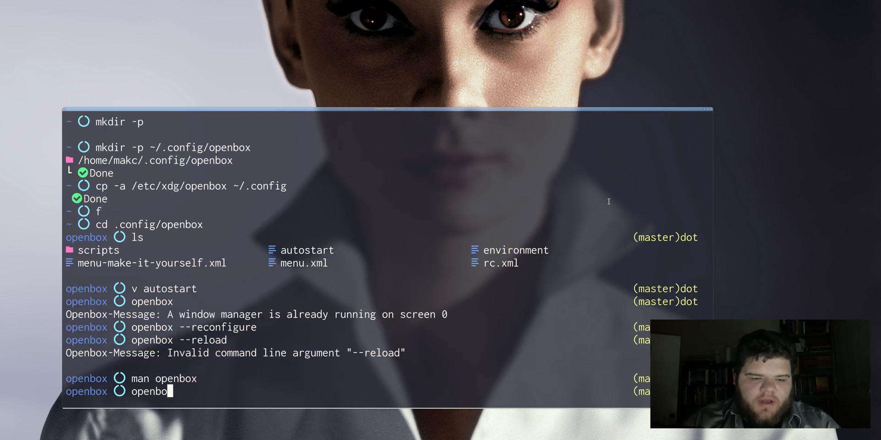
pyautogui.write('--restar')
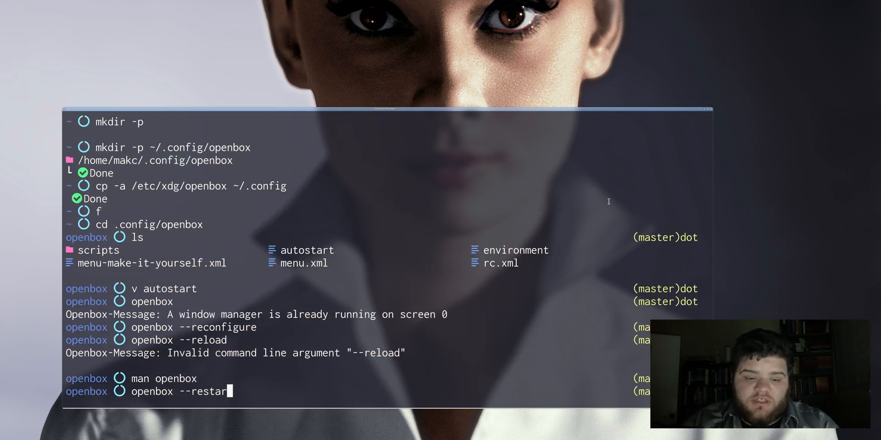